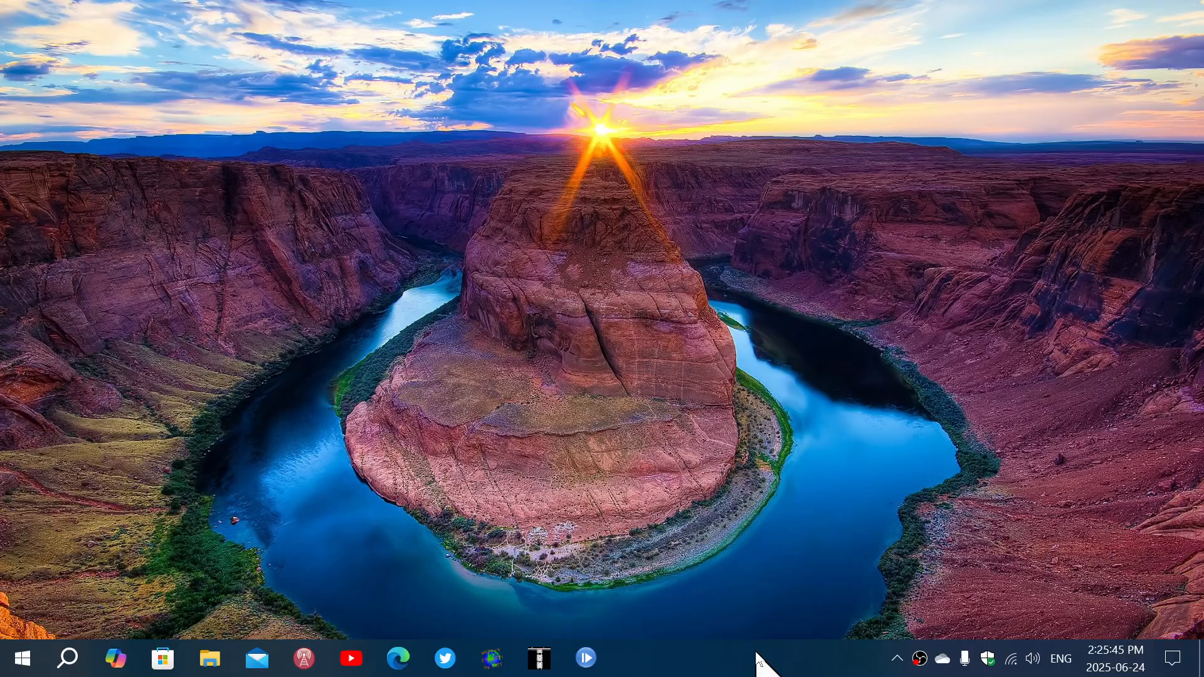
mouse_move(202, 517)
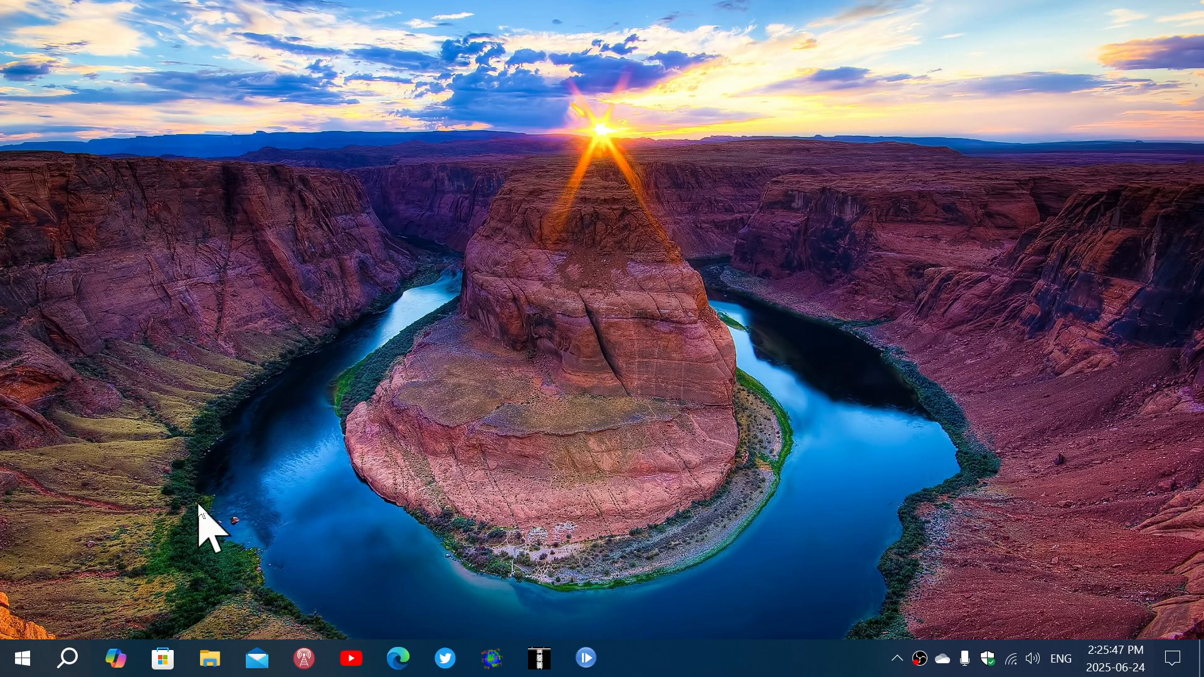
- Launch Windows Settings from the Start menu's expanded left rail
left_click(22, 659)
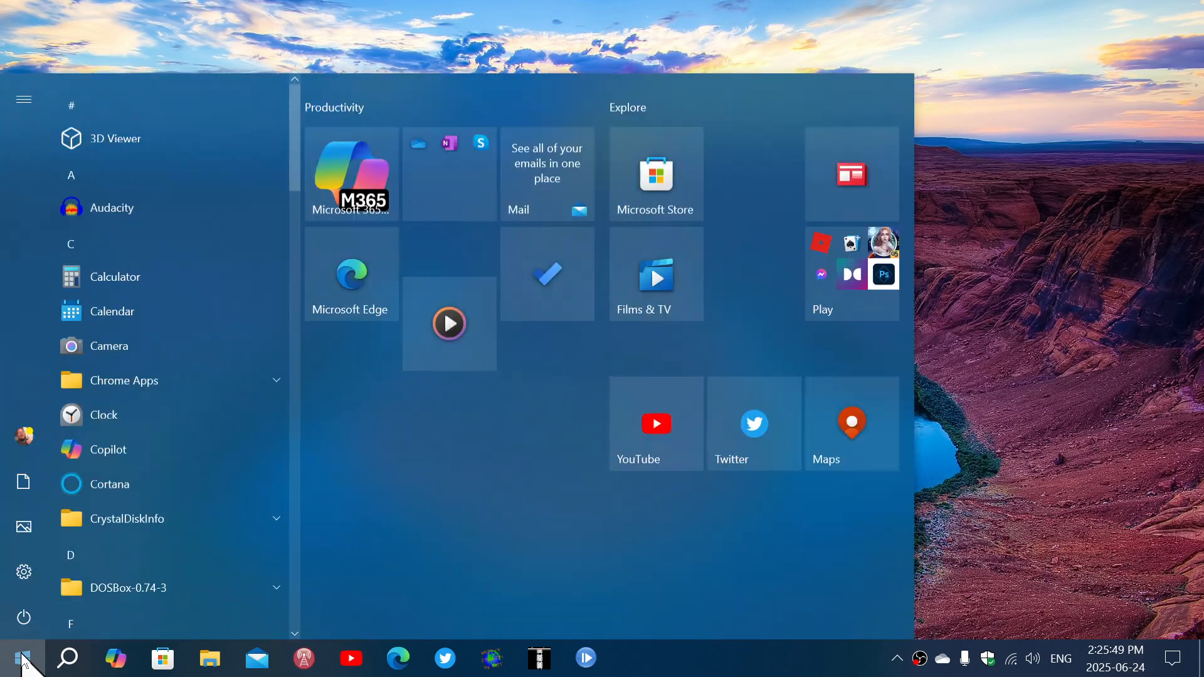
left_click(24, 100)
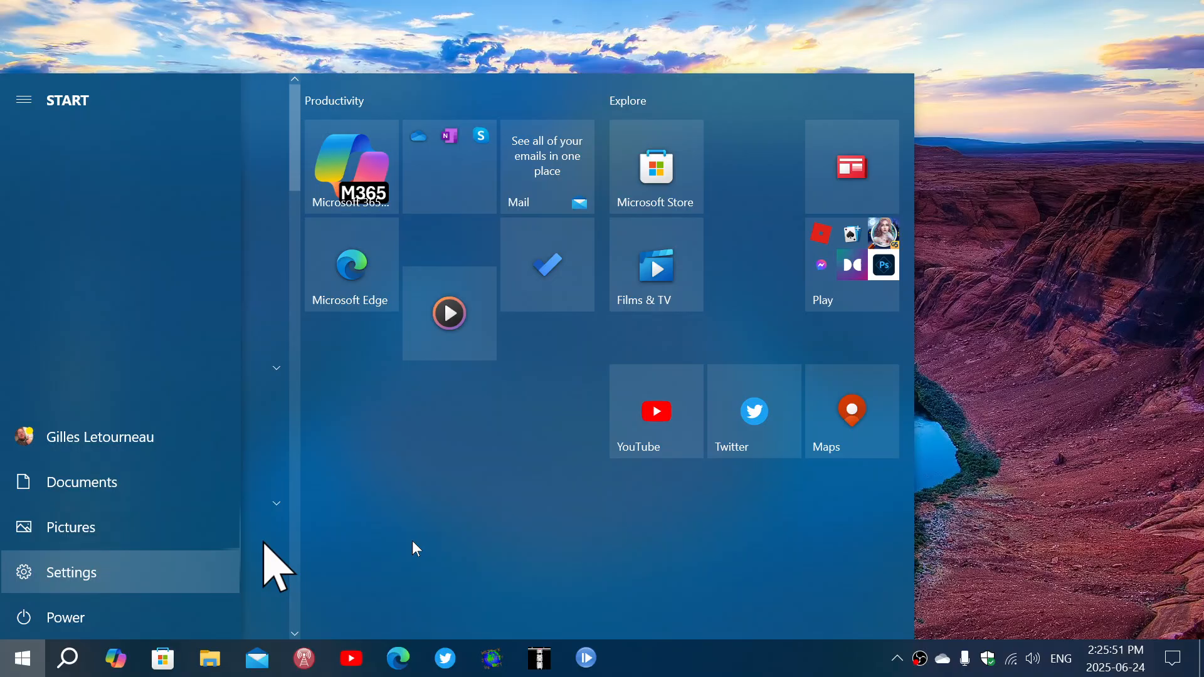
left_click(71, 572)
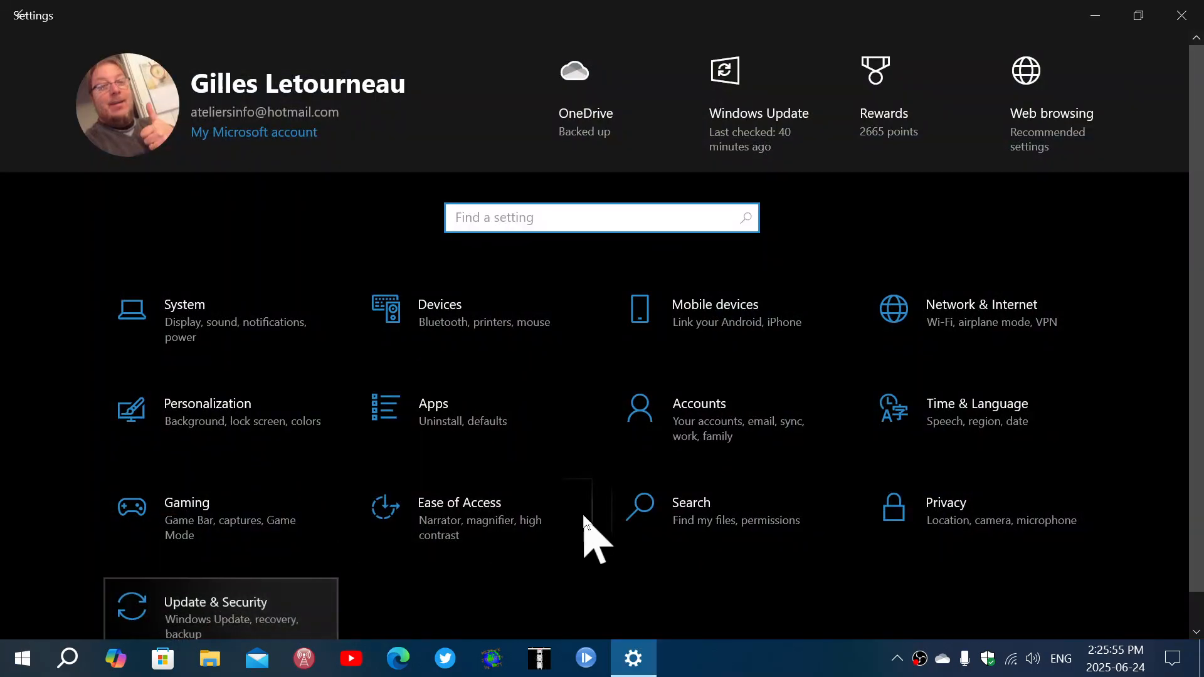
- Open Update & Security to show Windows Update reporting the PC is up to date
left_click(215, 602)
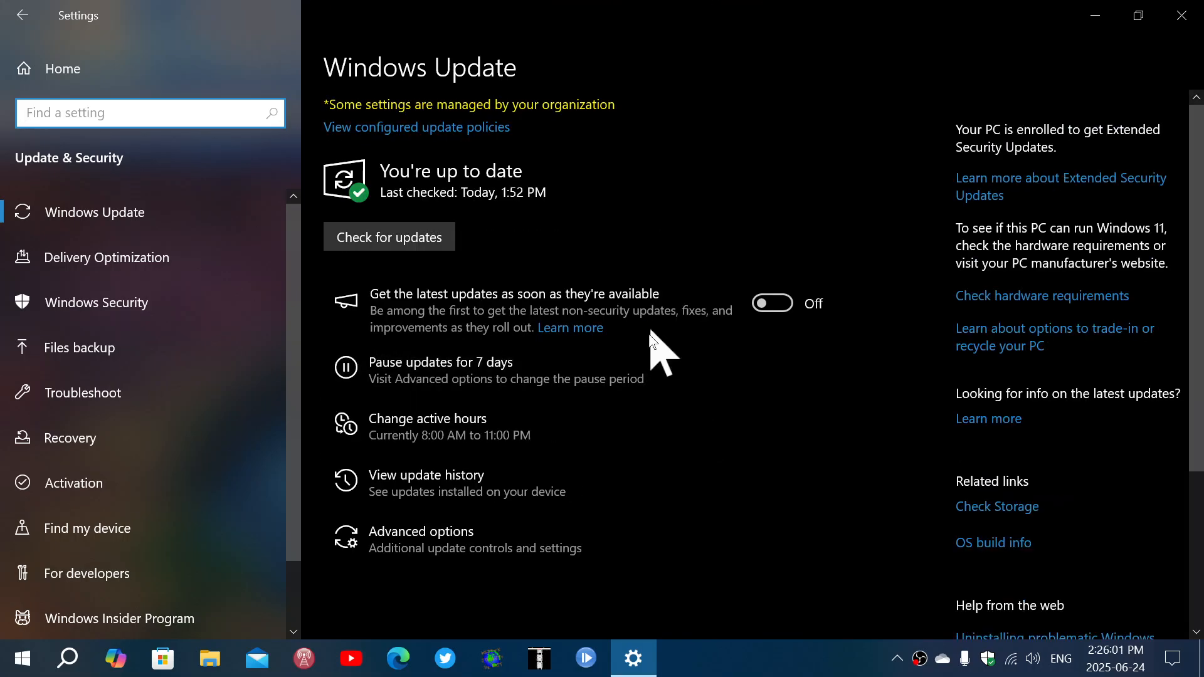
mouse_move(569, 384)
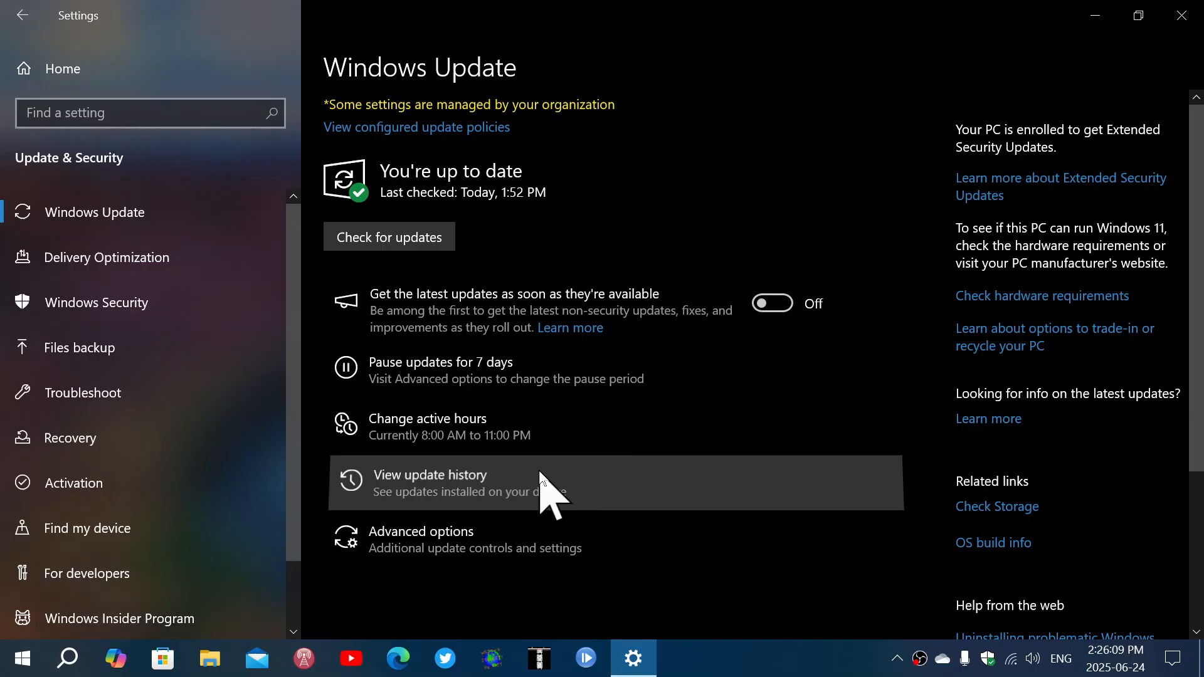
mouse_move(587, 495)
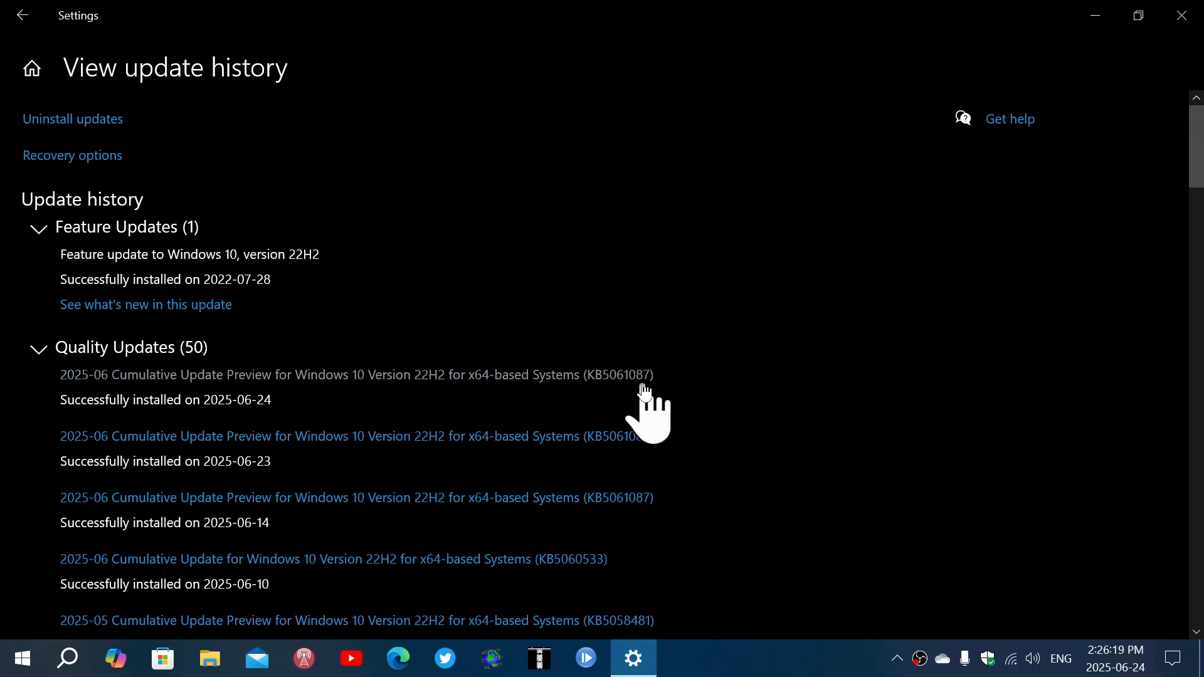
mouse_move(795, 399)
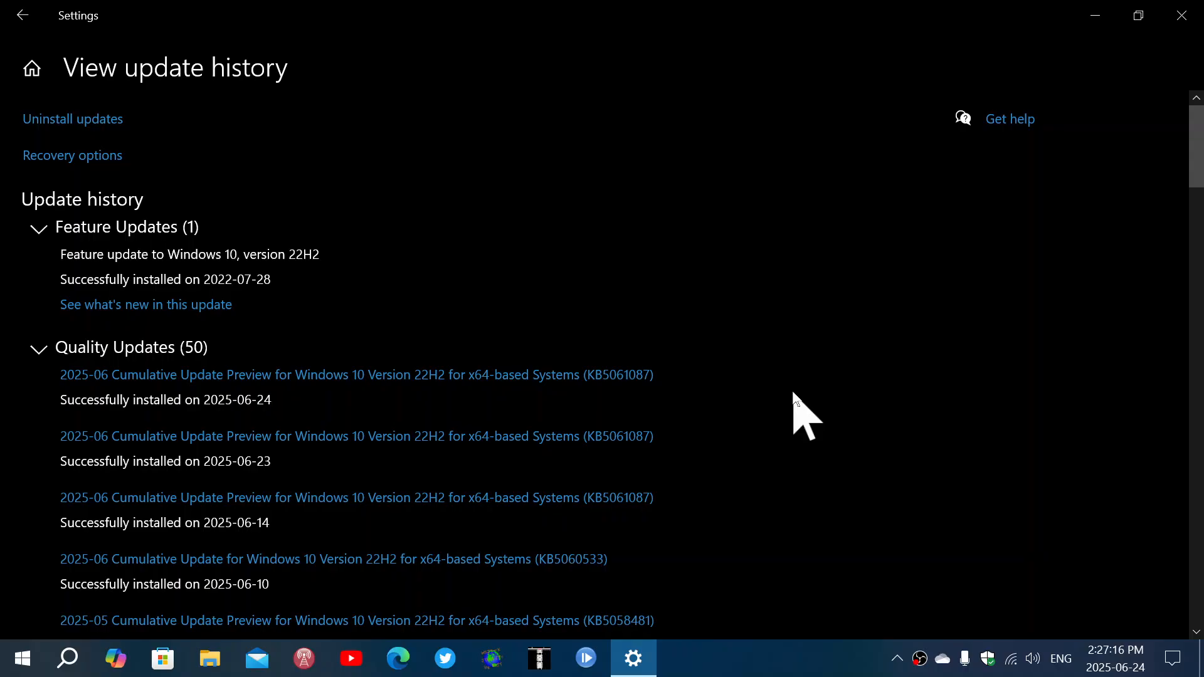
mouse_move(997, 246)
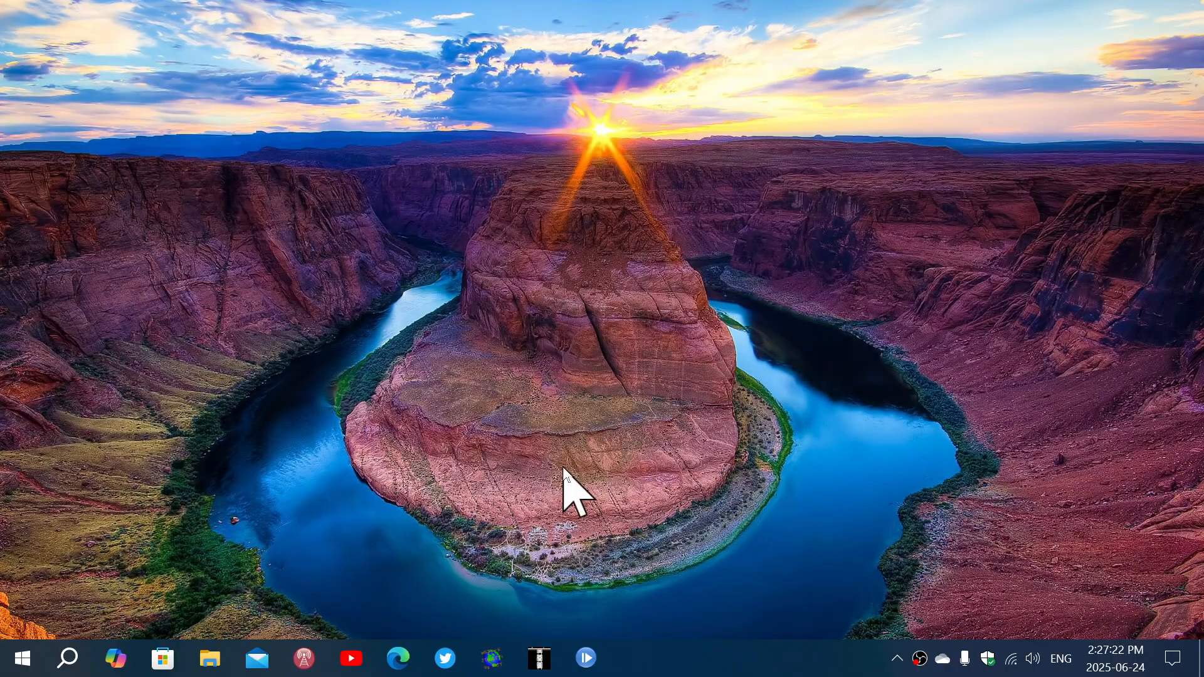
- Search for 'win' from the taskbar to launch the winver About Windows tool
left_click(67, 658)
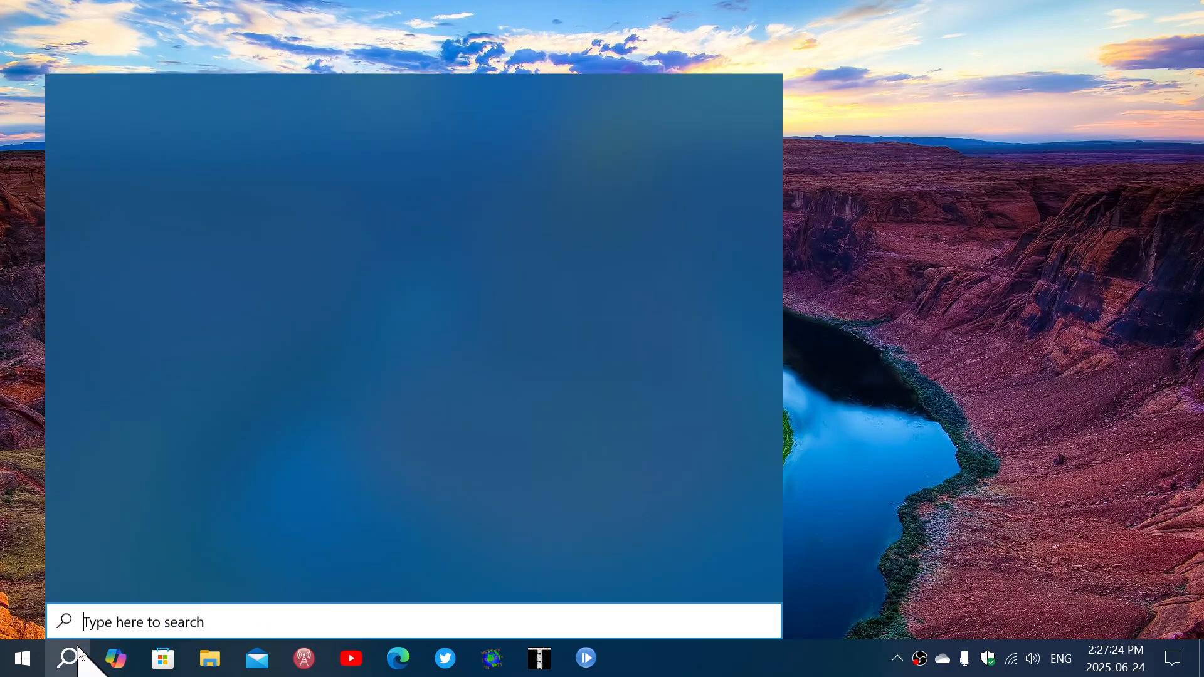
type("win")
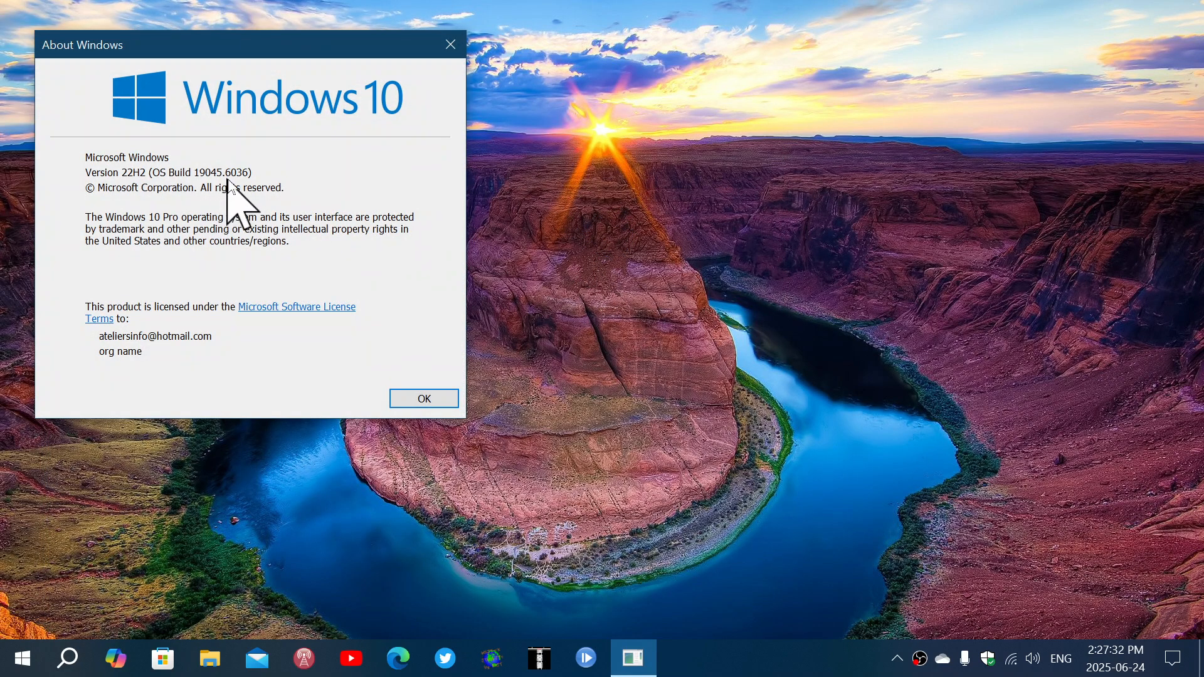
mouse_move(430, 110)
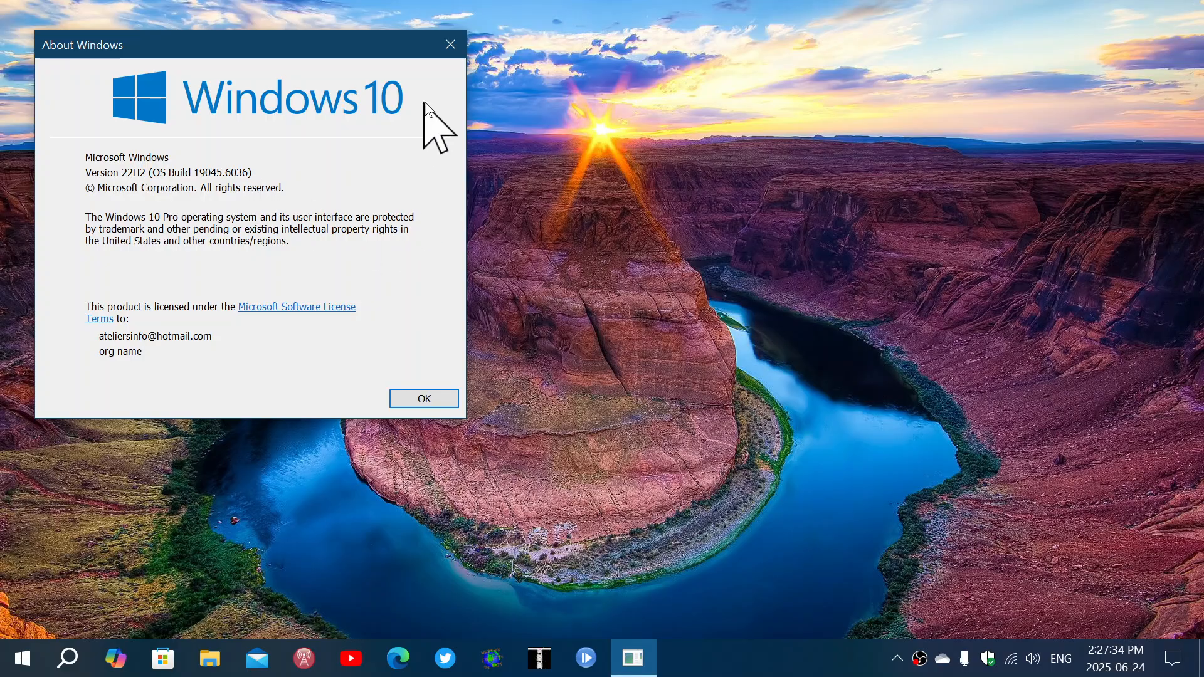
- Close the About Windows dialog after it shows Version 22H2, OS Build 19045.6036
left_click(424, 398)
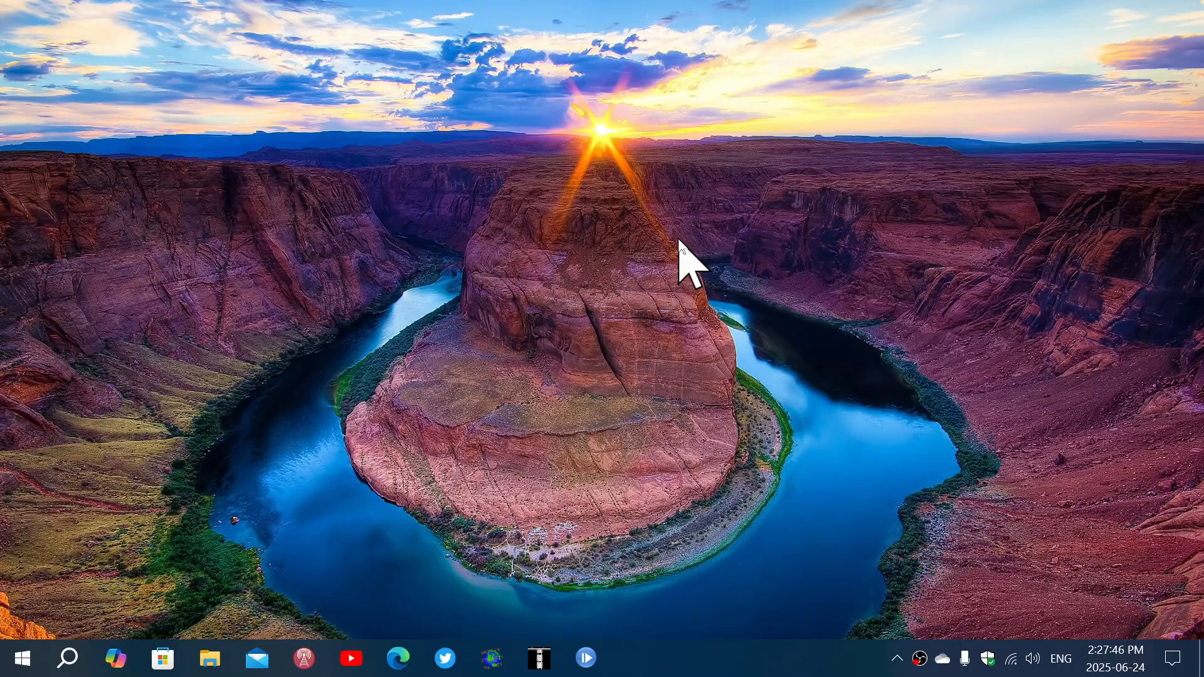
mouse_move(792, 422)
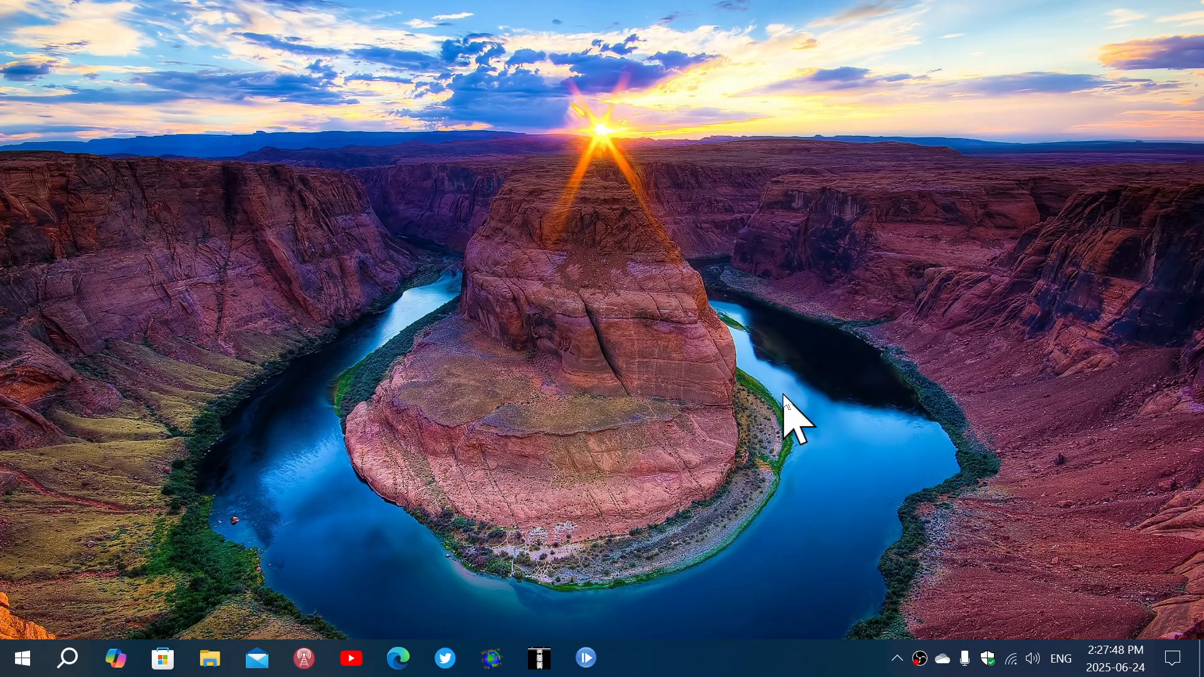
mouse_move(795, 669)
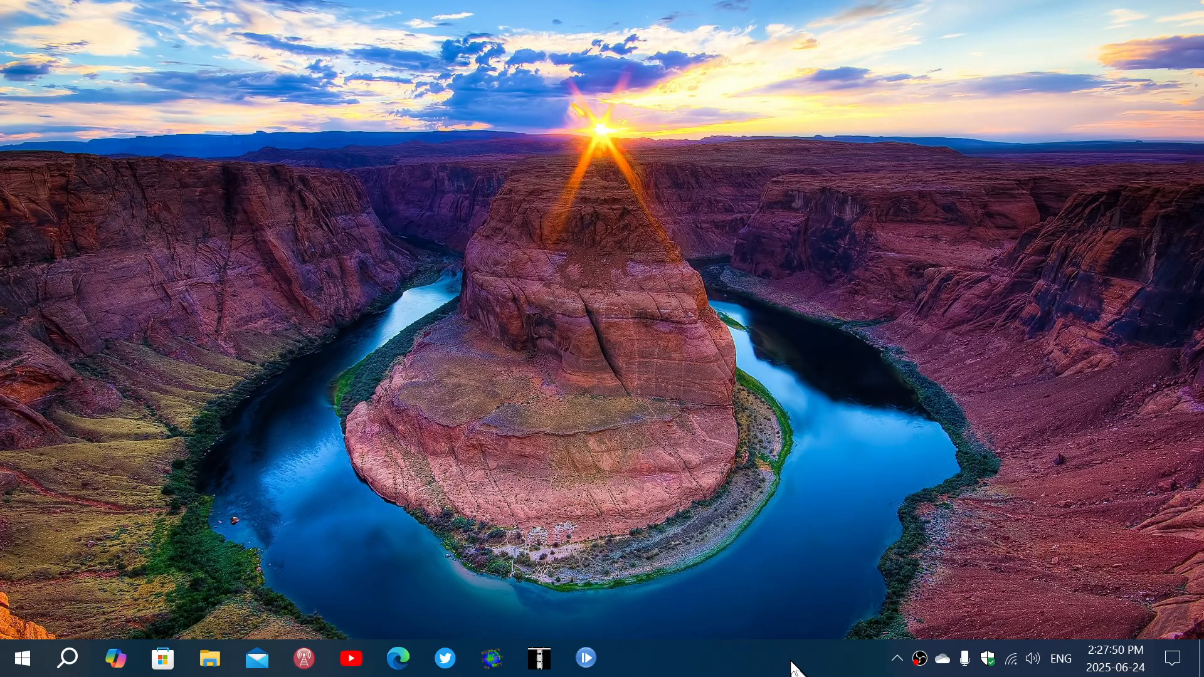